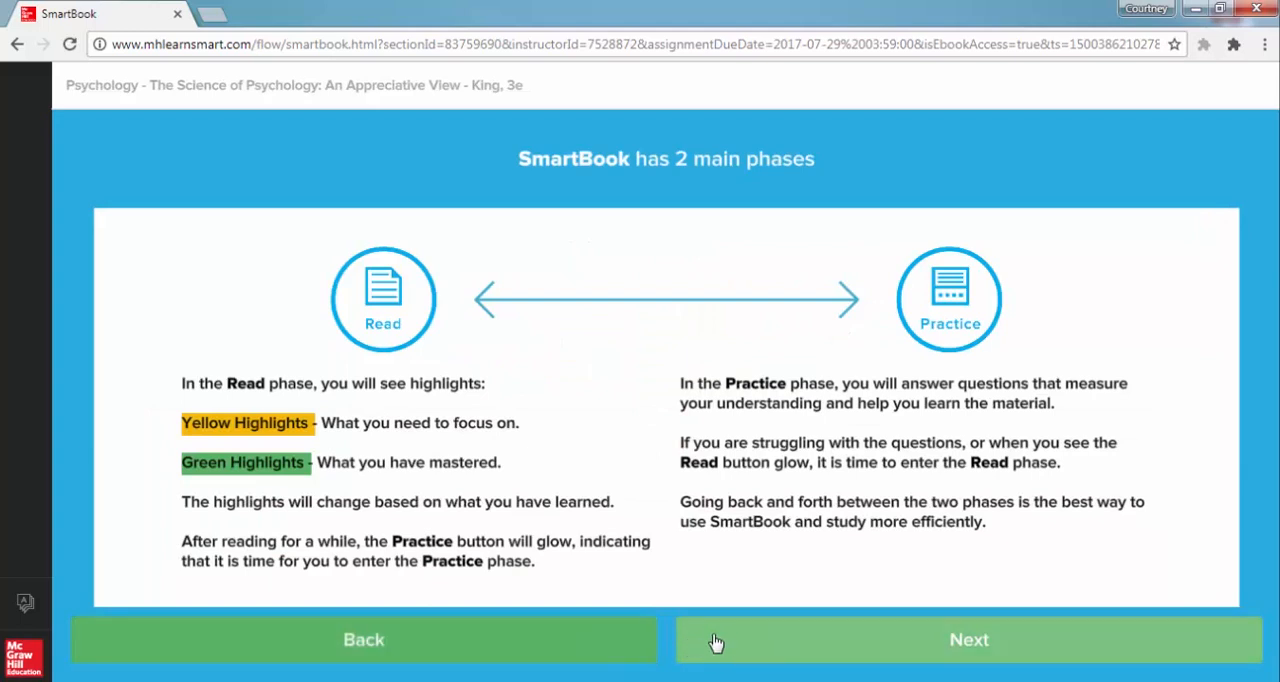
Advance past the 'SmartBook has 2 main phases' tutorial screen
click(968, 640)
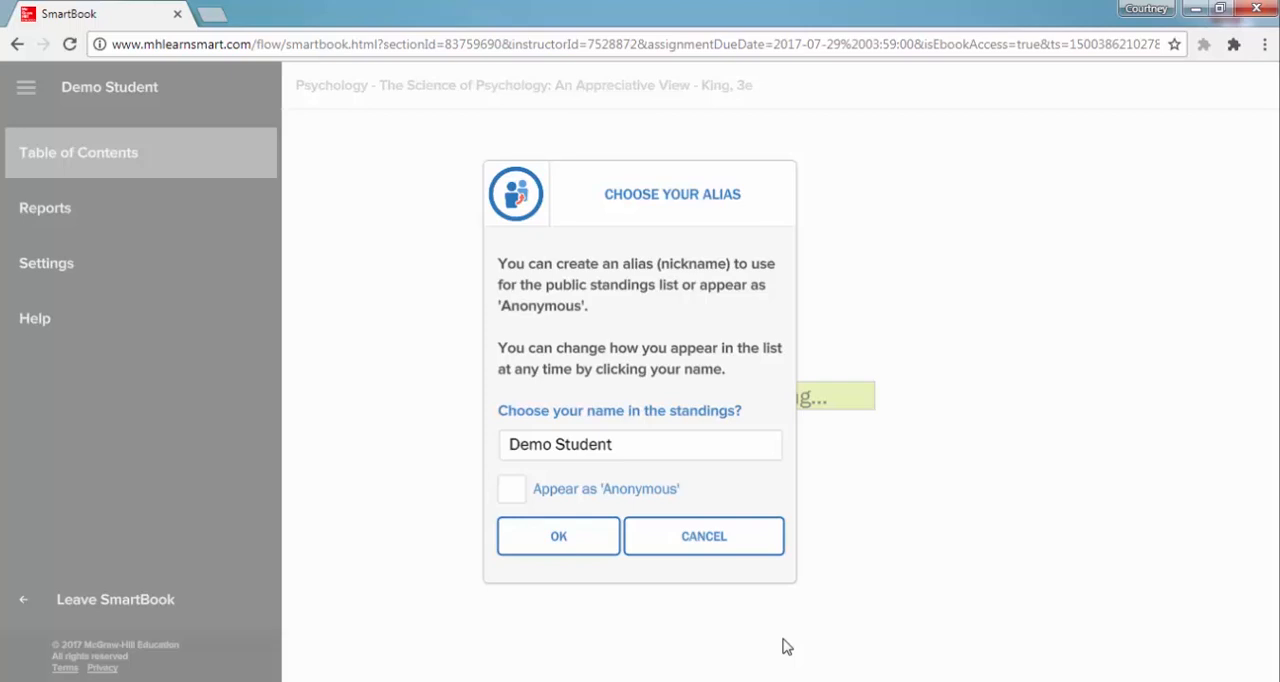
mouse_move(536, 498)
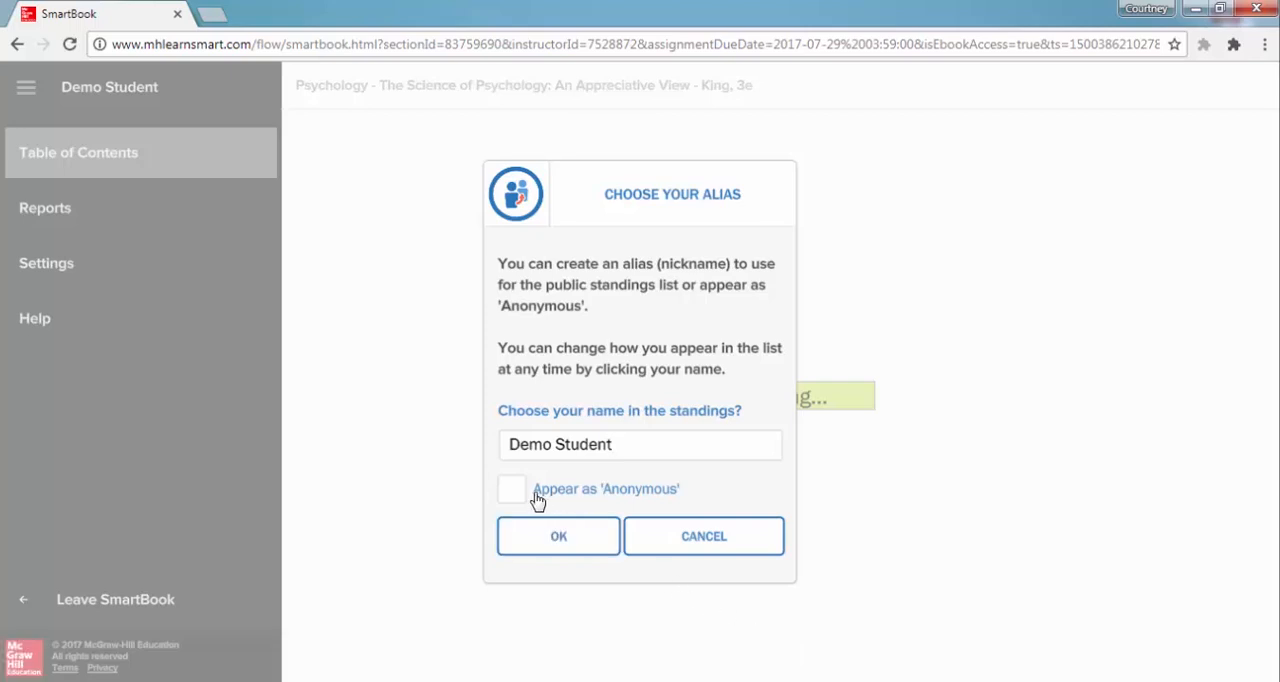
Choose 'Appear as Anonymous' as the public standings alias and confirm
click(511, 489)
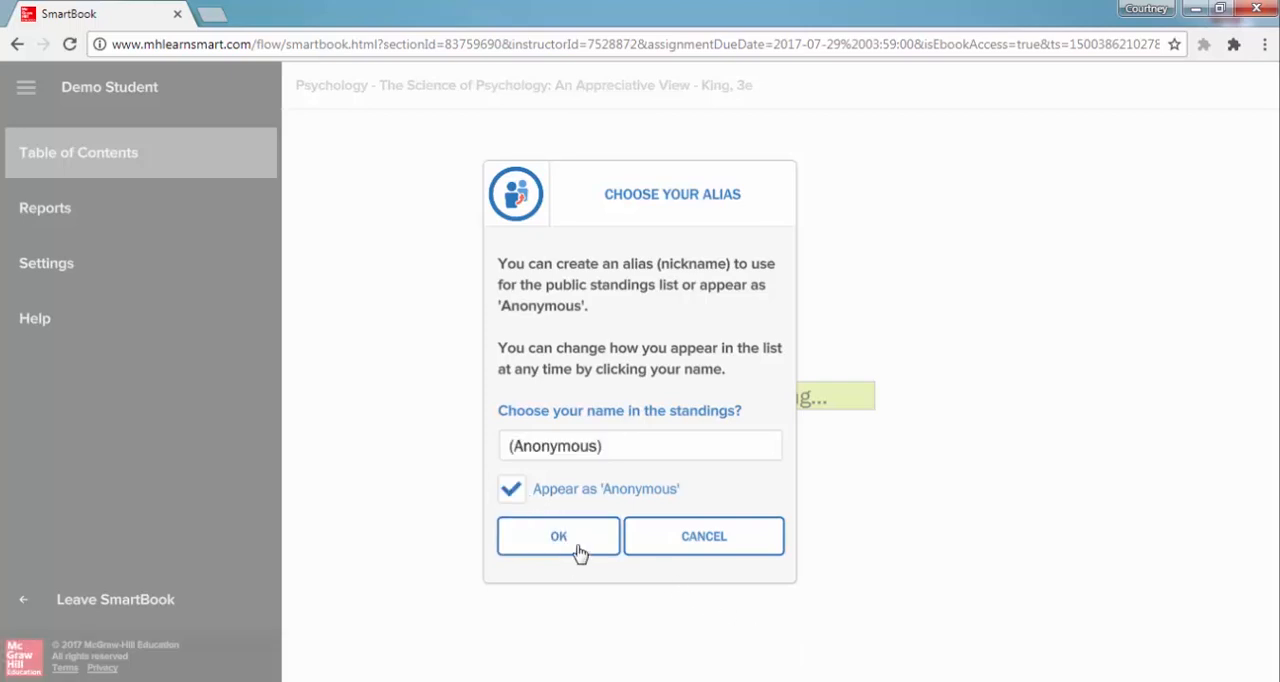
click(558, 536)
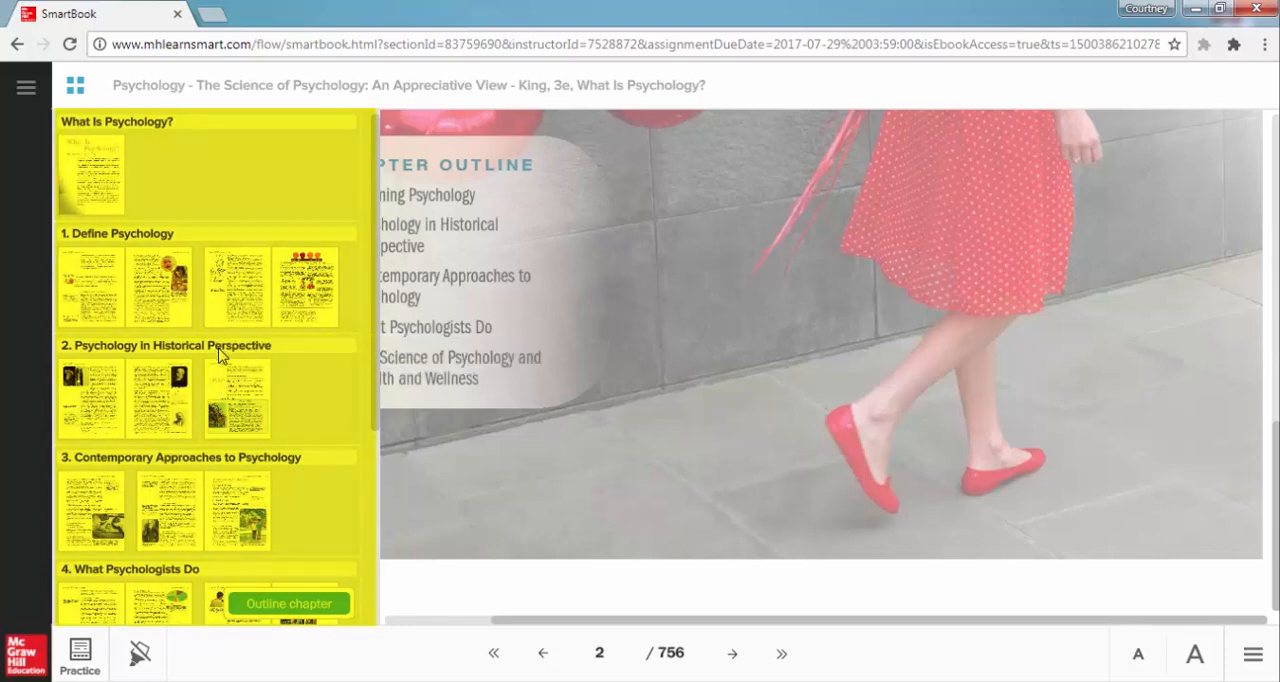
Close the page thumbnails panel with the top-left grid icon
click(76, 83)
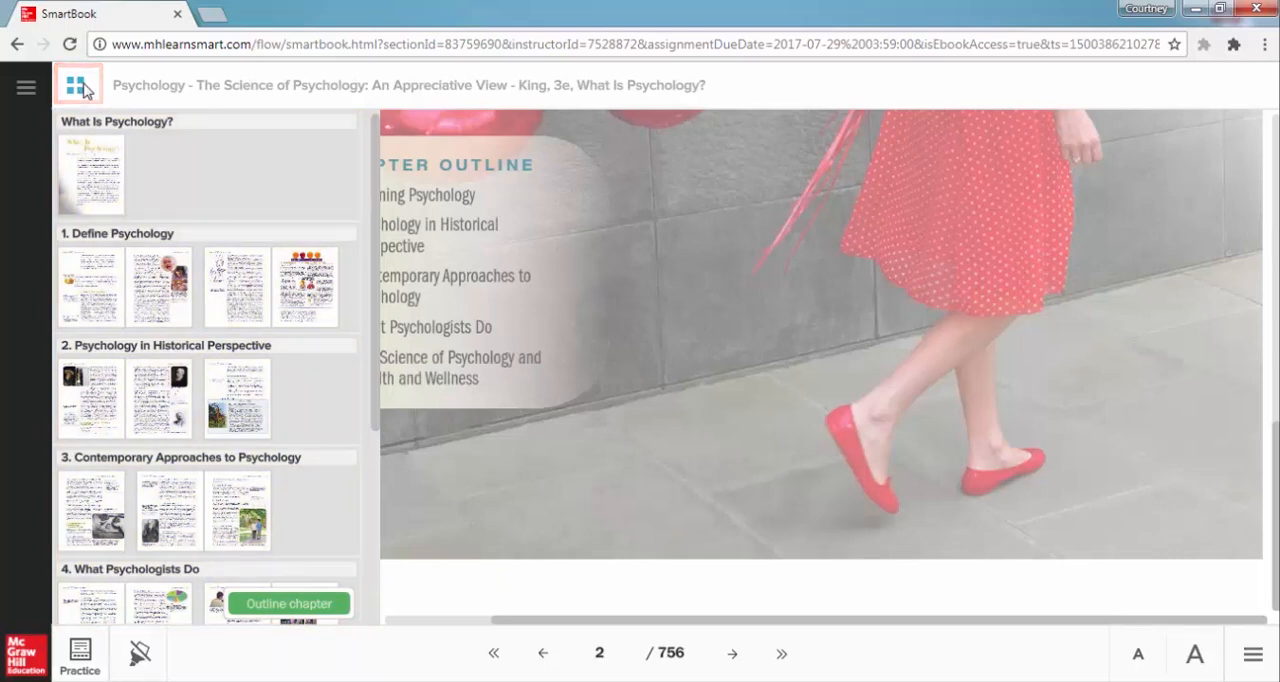
click(75, 83)
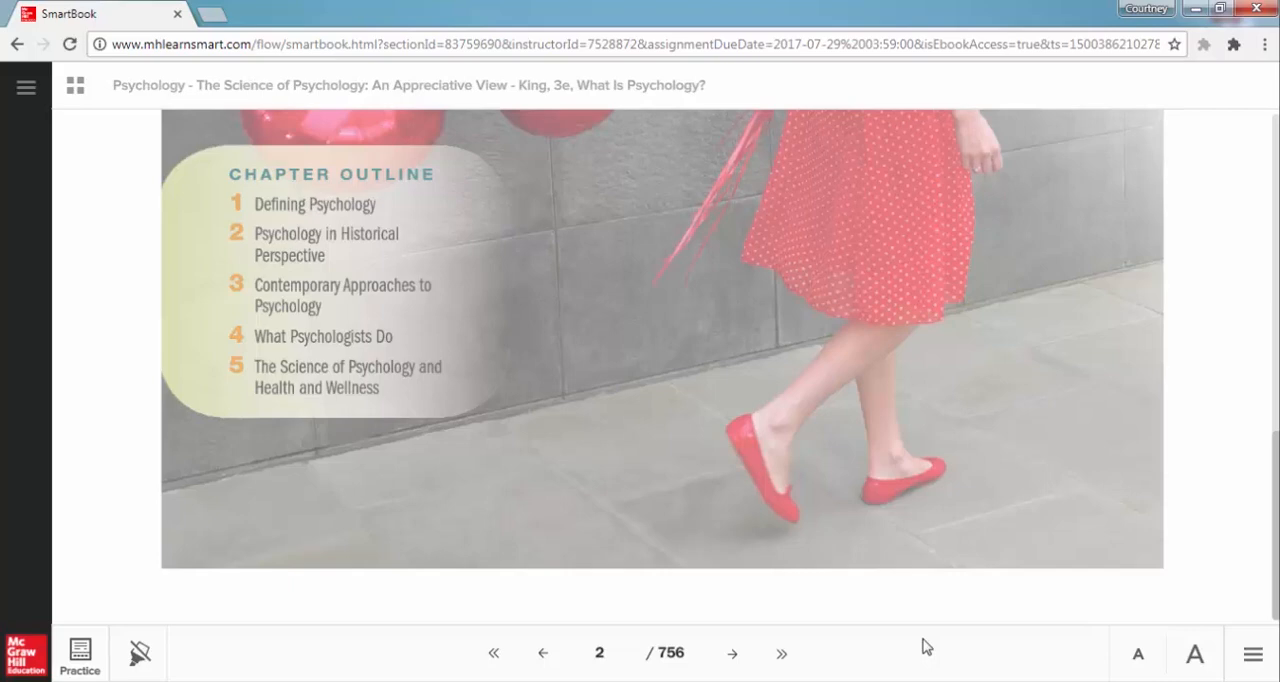
mouse_move(779, 652)
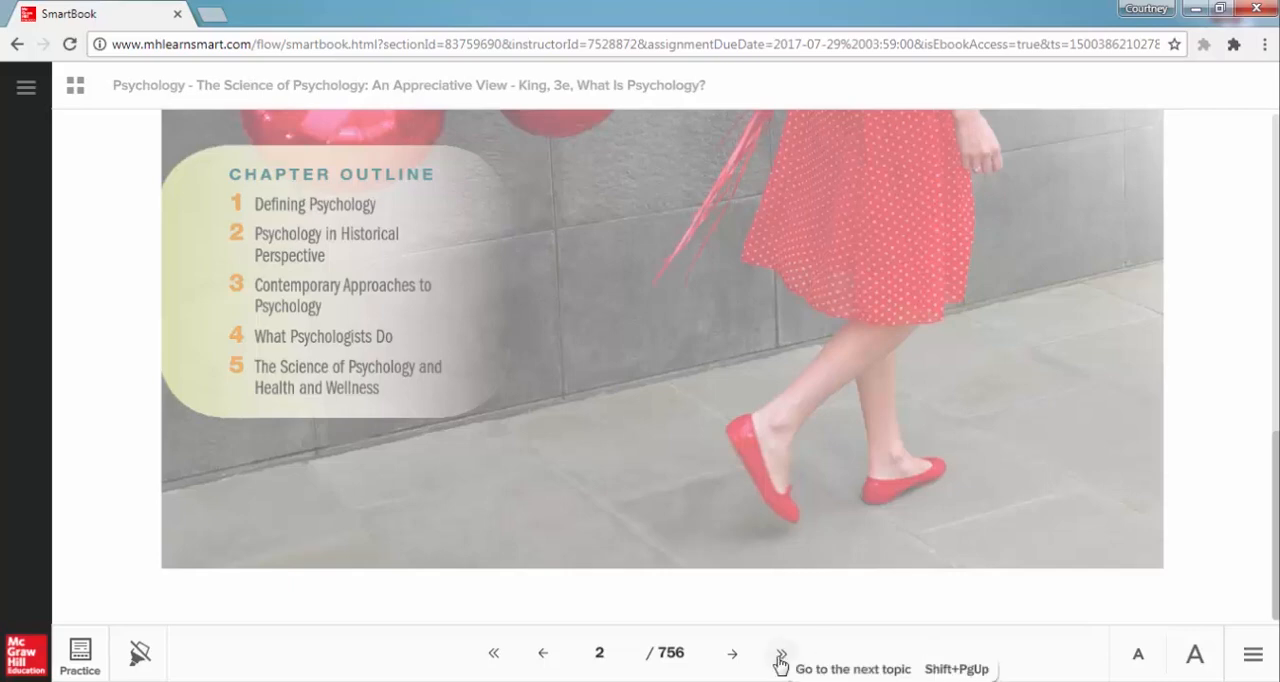
Skip topic by topic from 'Defining Psychology' to page 20 on sport psychology
click(779, 668)
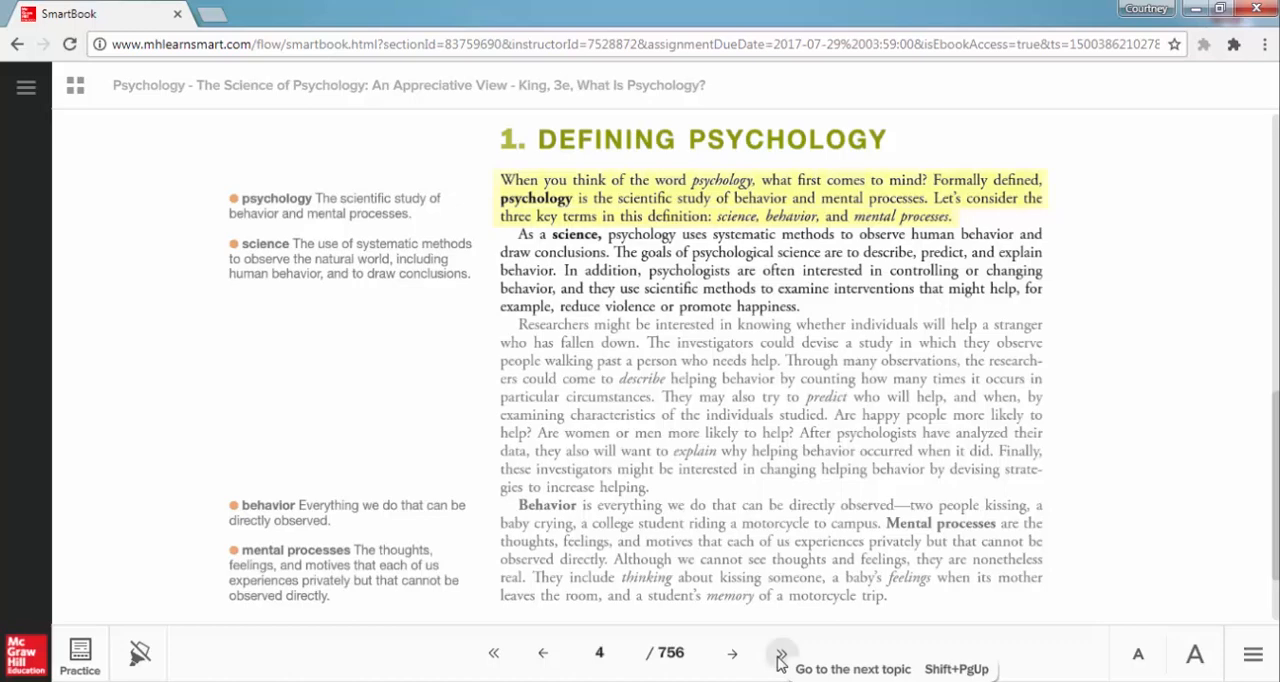
click(781, 652)
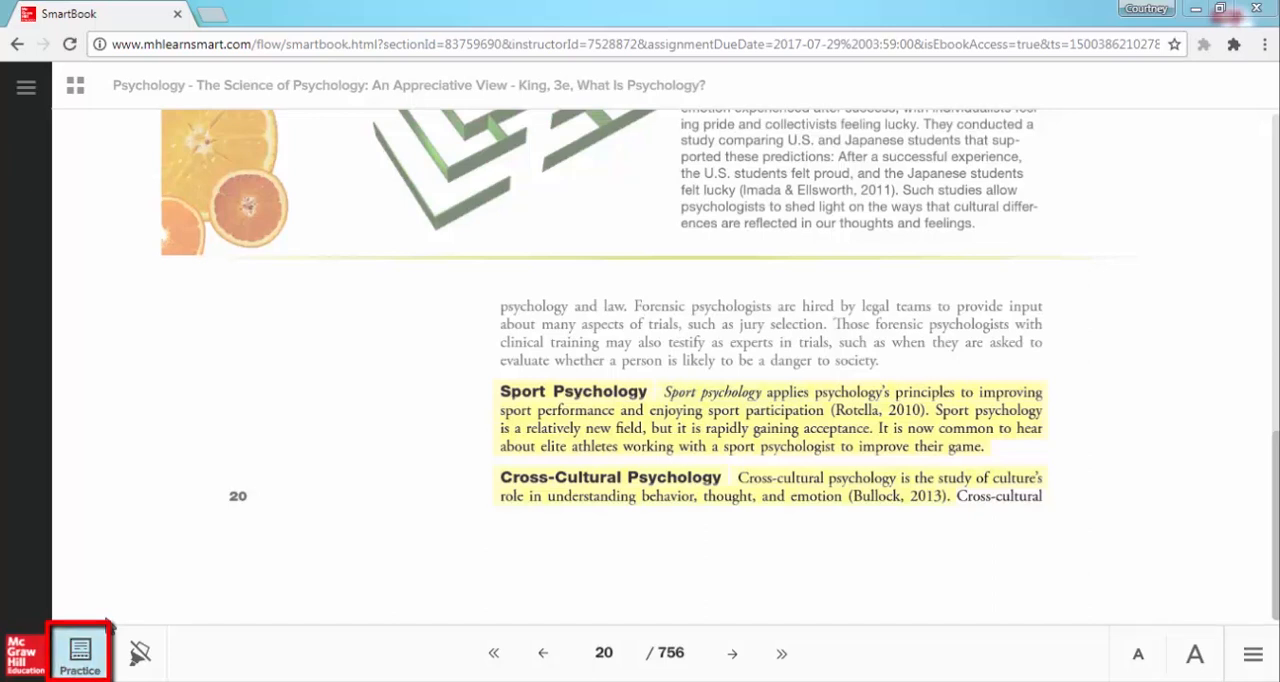
mouse_move(78, 650)
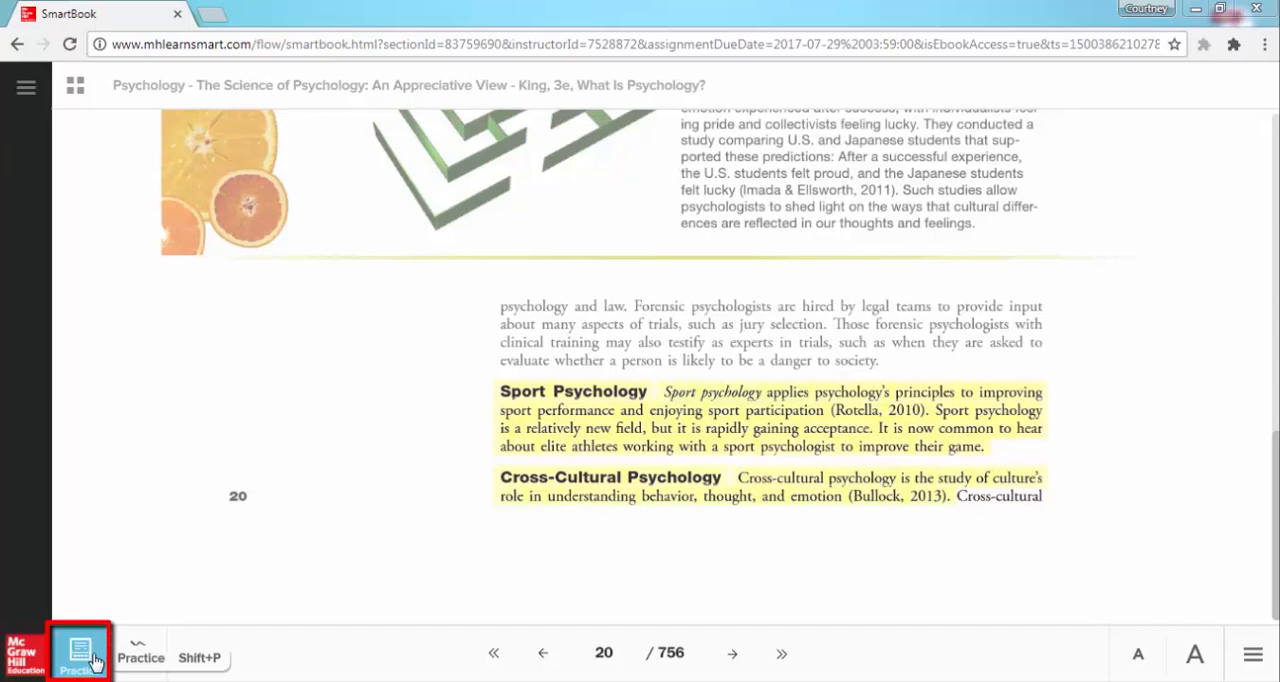
Answer the critical thinking practice question with 'evidence' at 'Think so' confidence
click(79, 648)
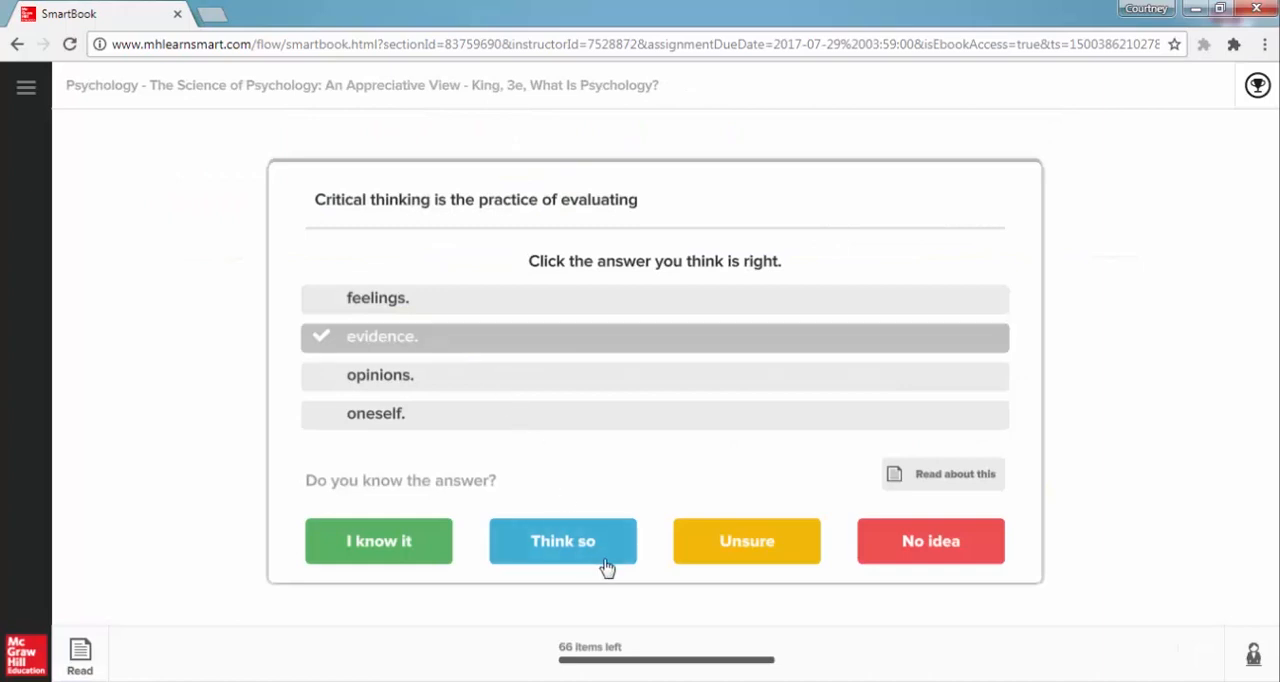
mouse_move(621, 557)
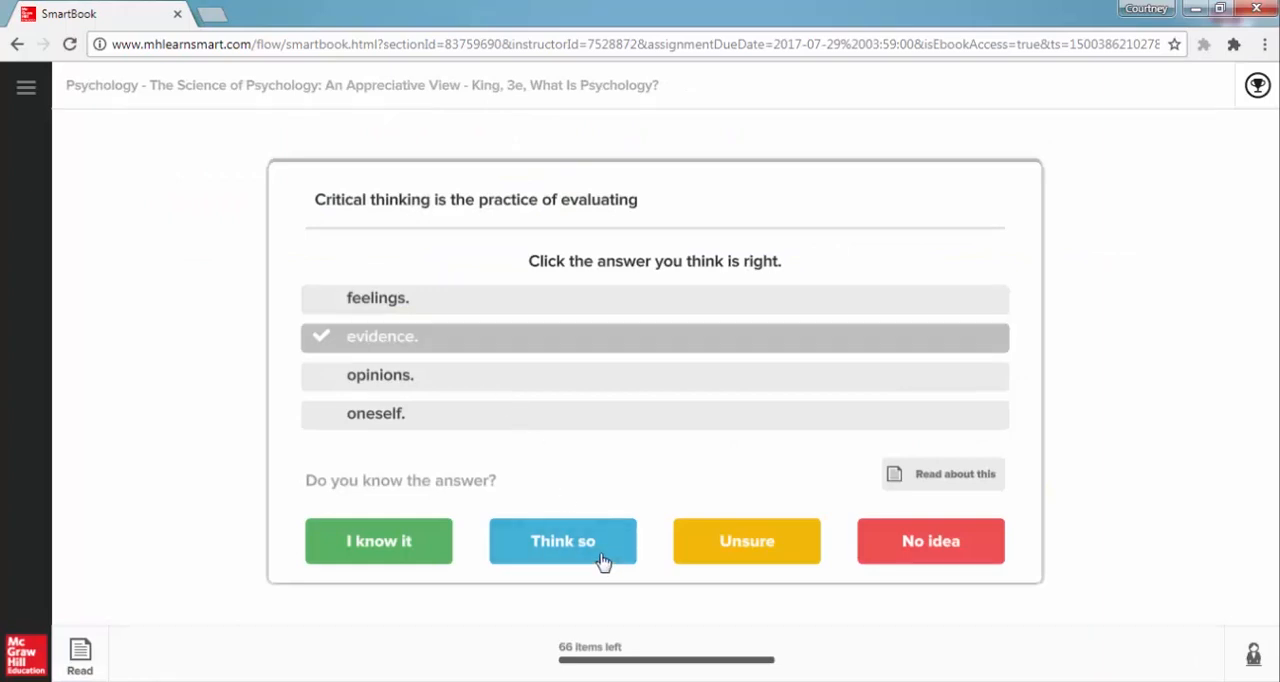
click(562, 541)
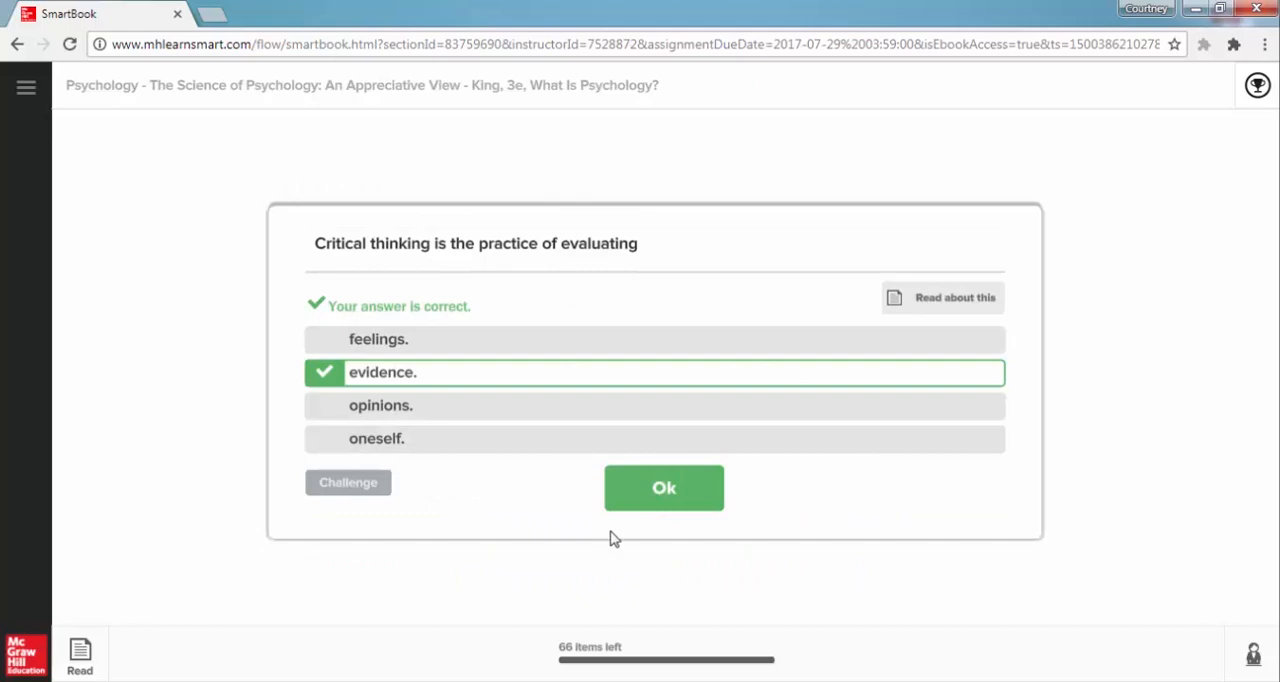
mouse_move(628, 502)
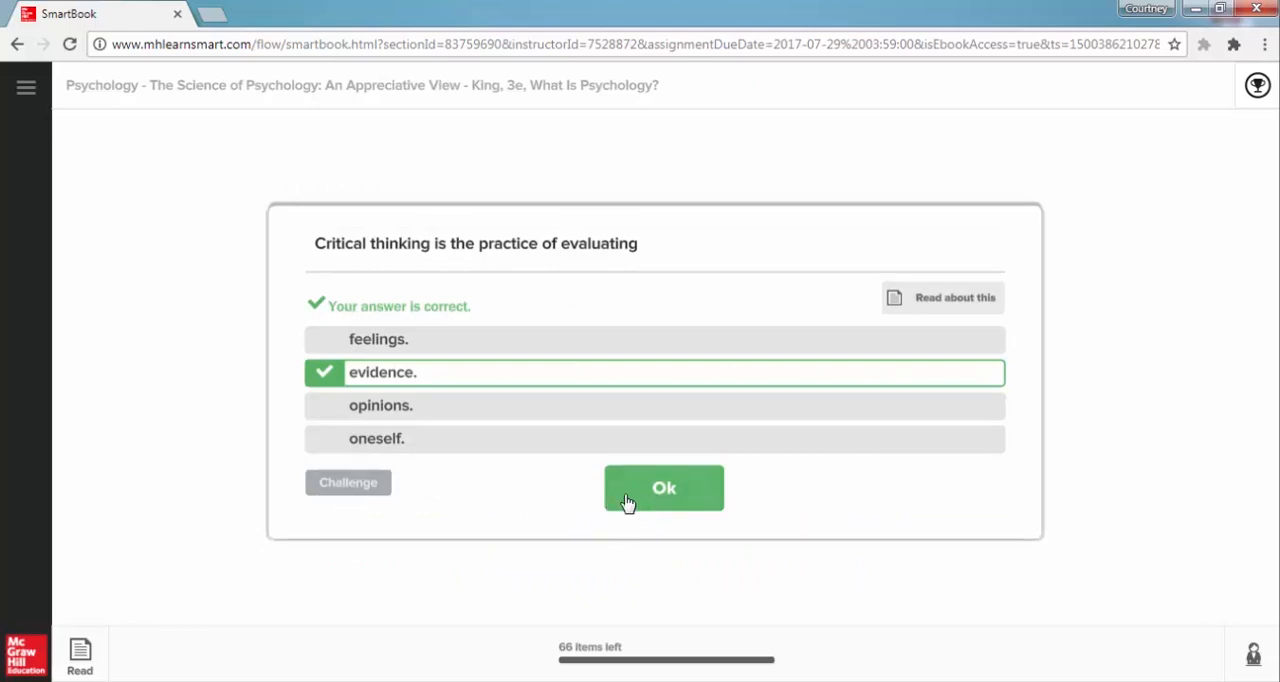
mouse_move(620, 500)
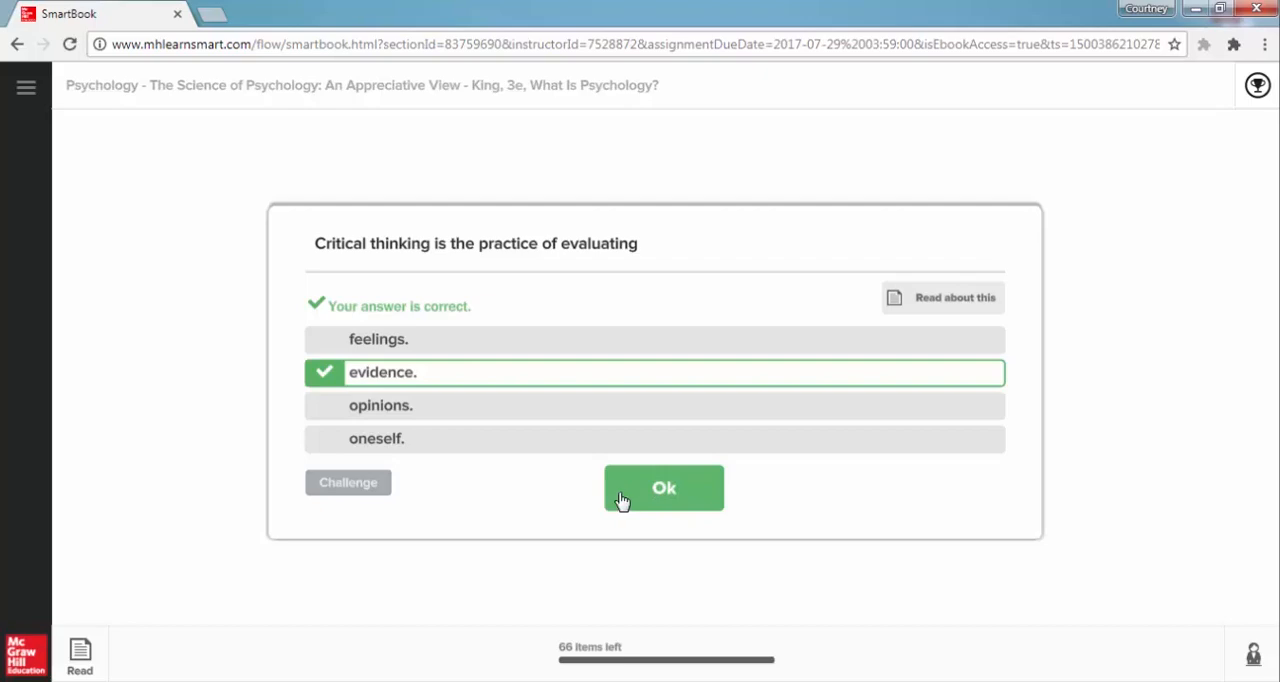
Revisit page 20 in the reading, then return to the cross-cultural fill-in question
click(663, 488)
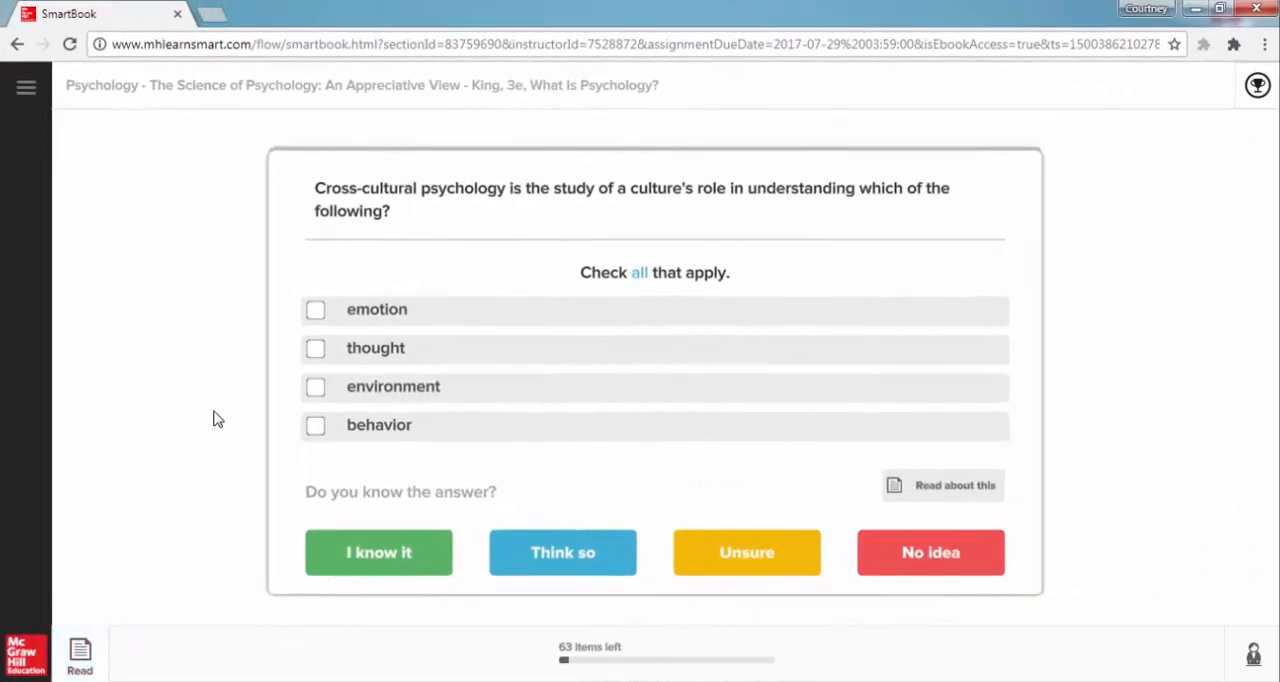
mouse_move(167, 497)
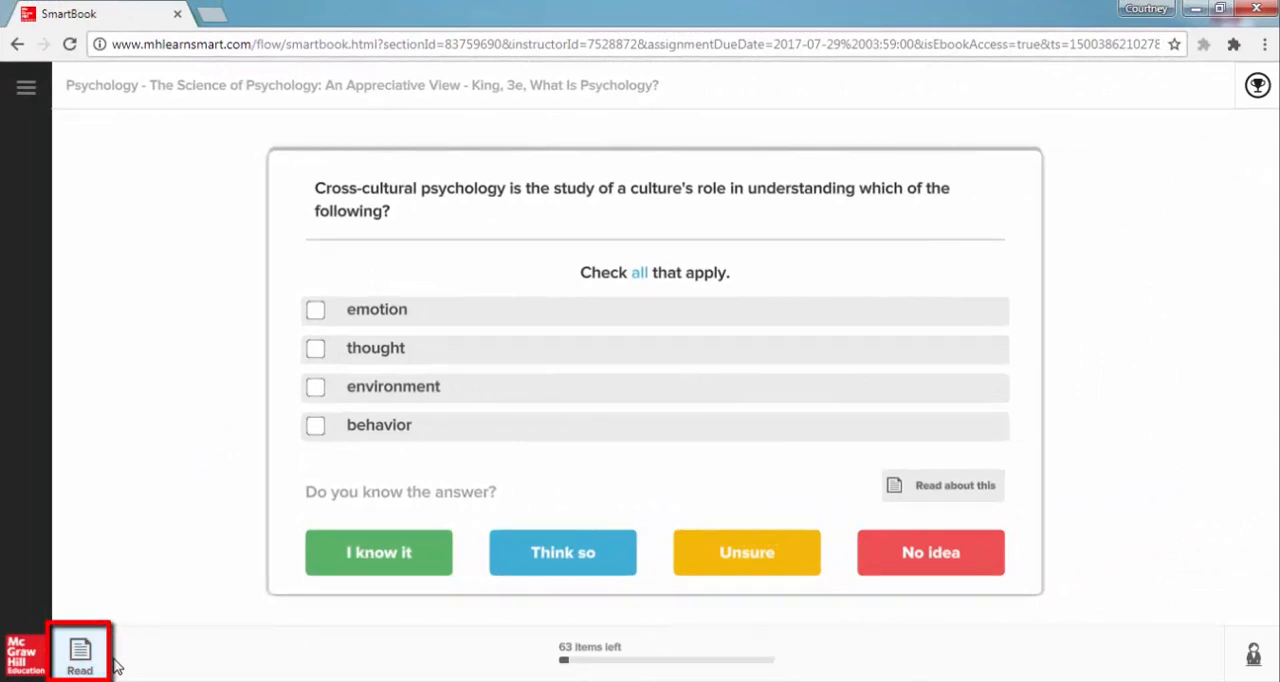
mouse_move(82, 653)
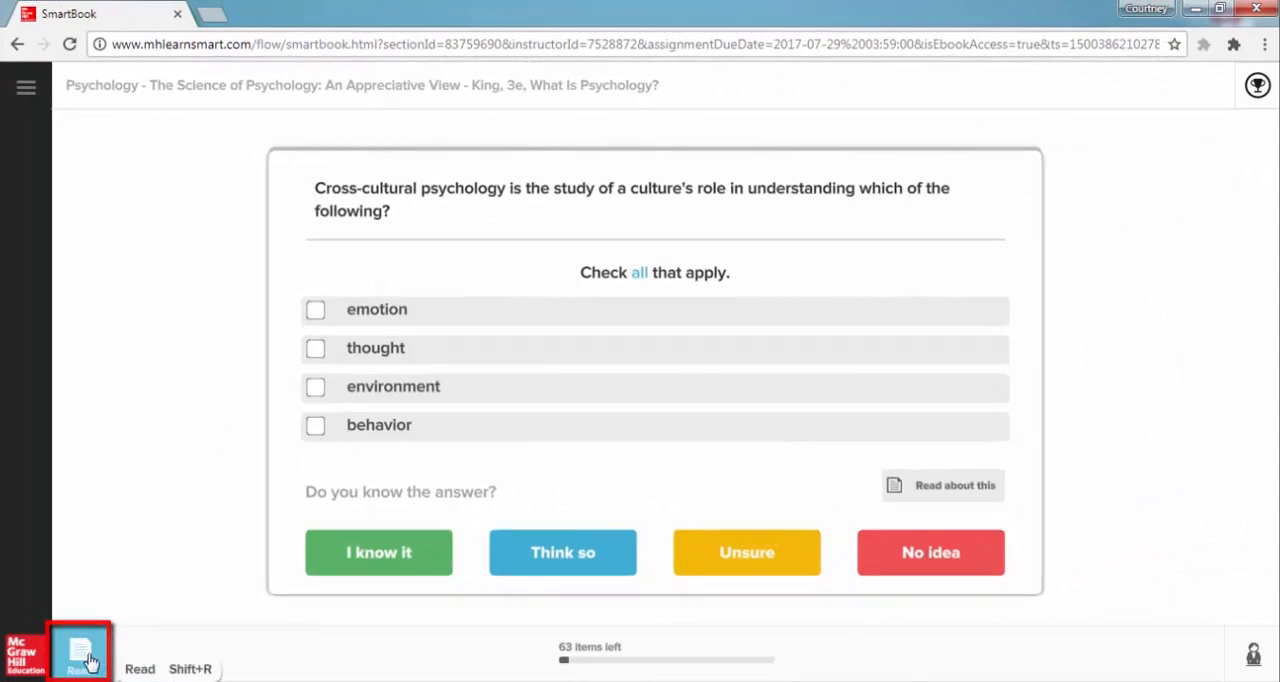
click(76, 645)
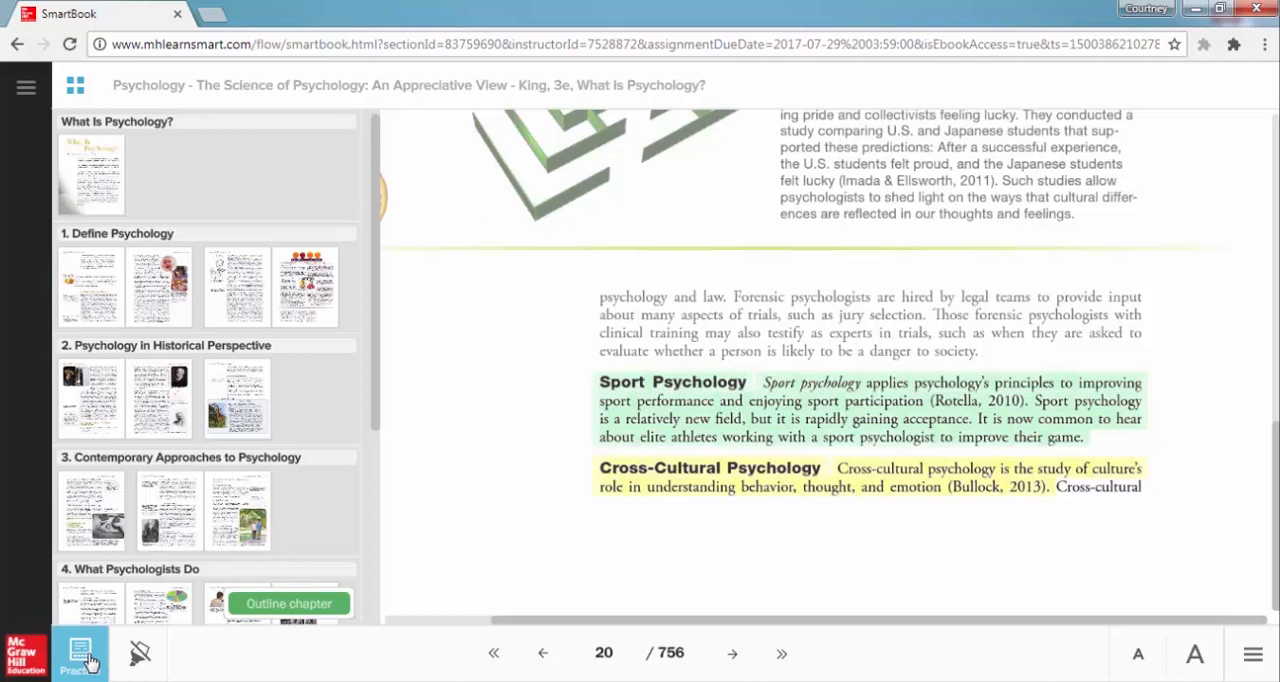
mouse_move(82, 660)
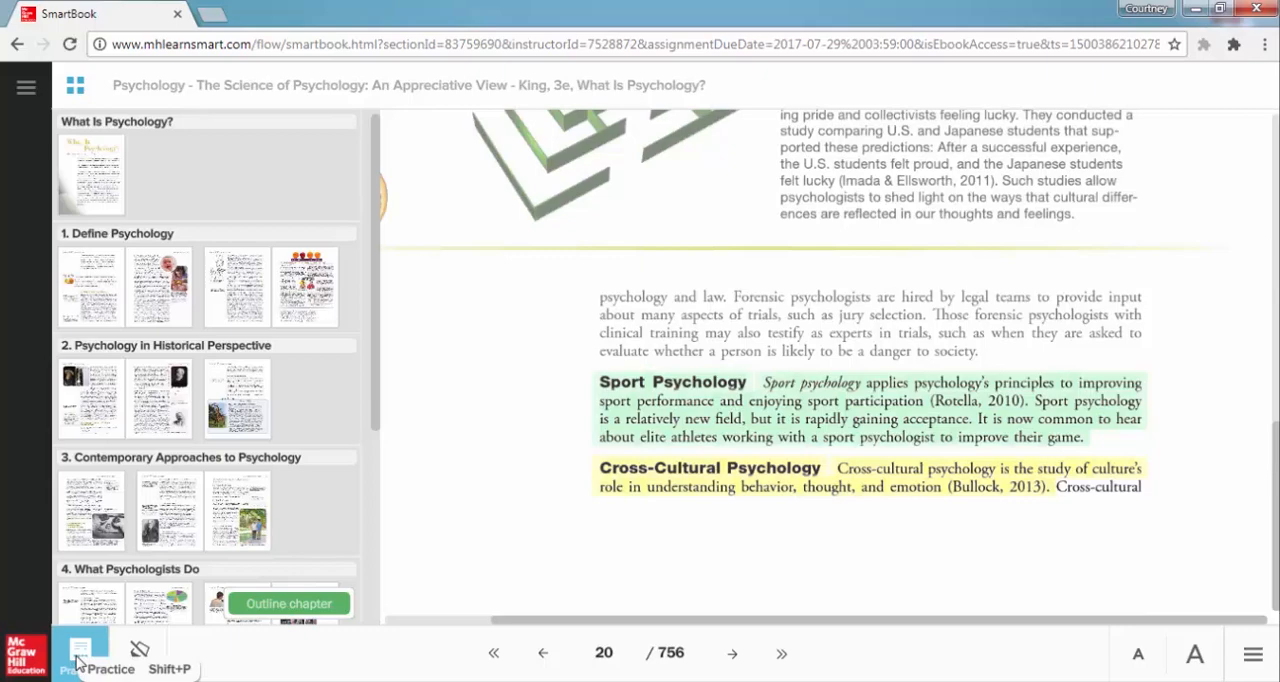
click(80, 655)
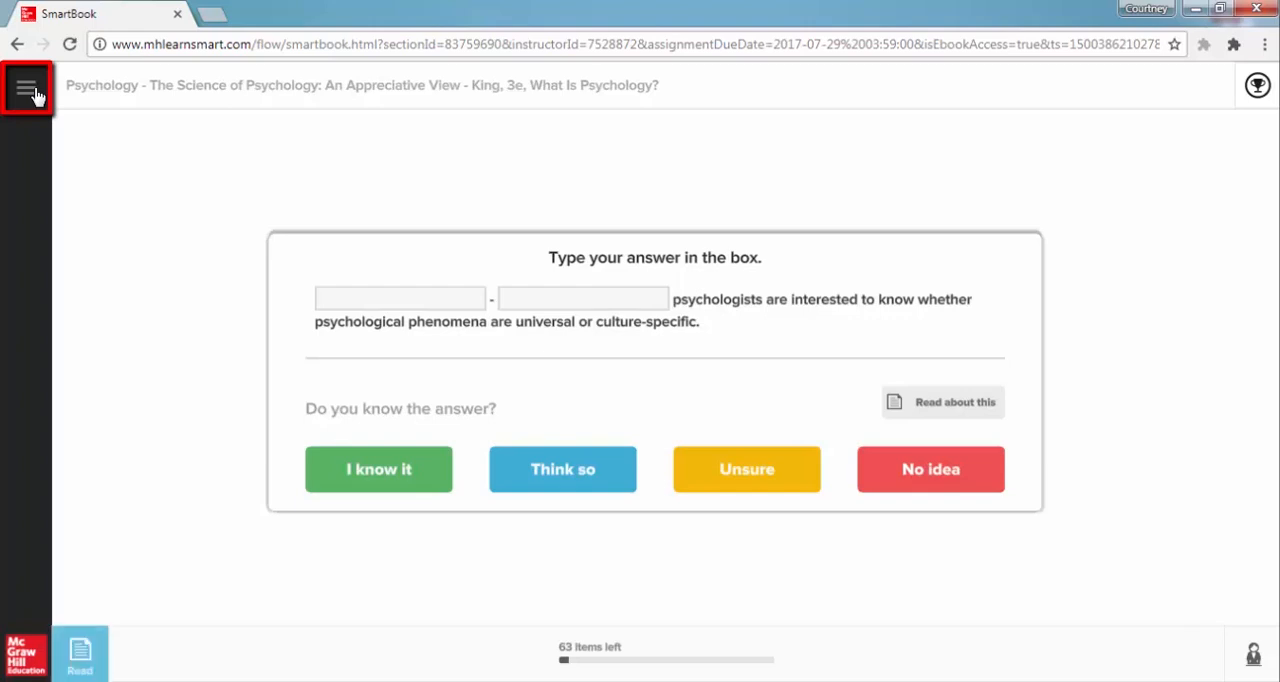
Open the Table of Contents from the hamburger navigation menu
click(26, 86)
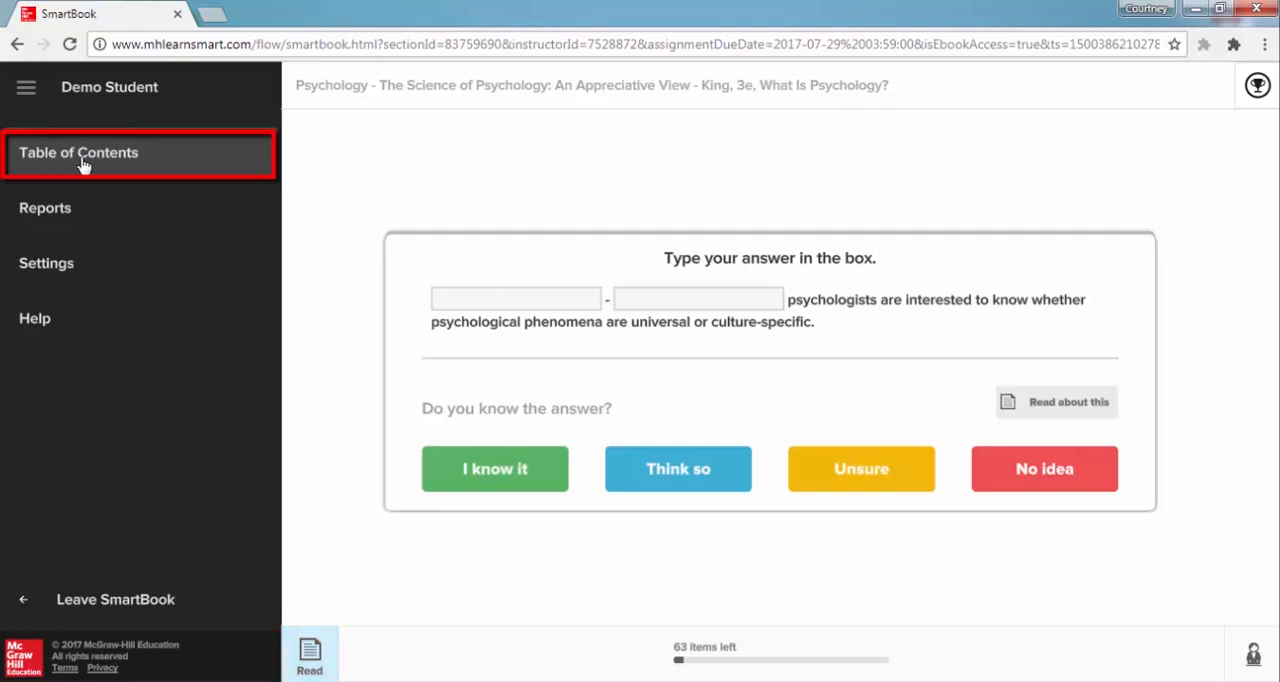
click(78, 152)
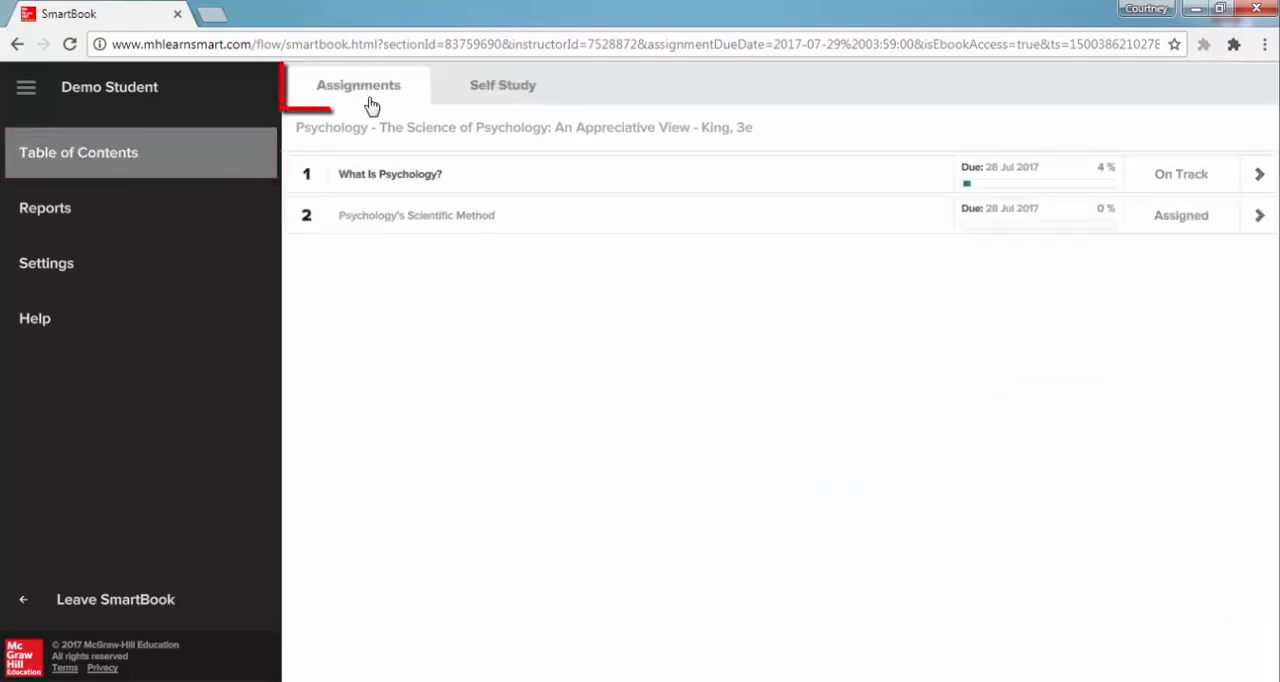
View the Assignments and Self Study chapter lists, then open Reports
click(369, 101)
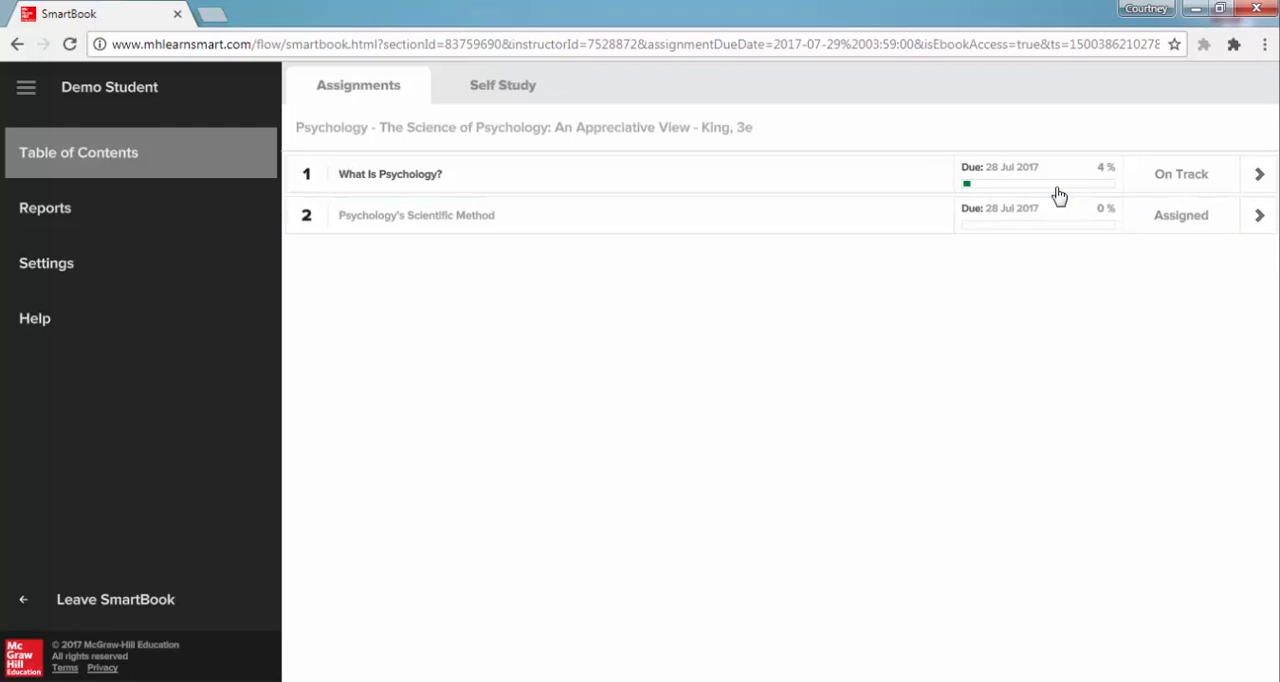
click(503, 85)
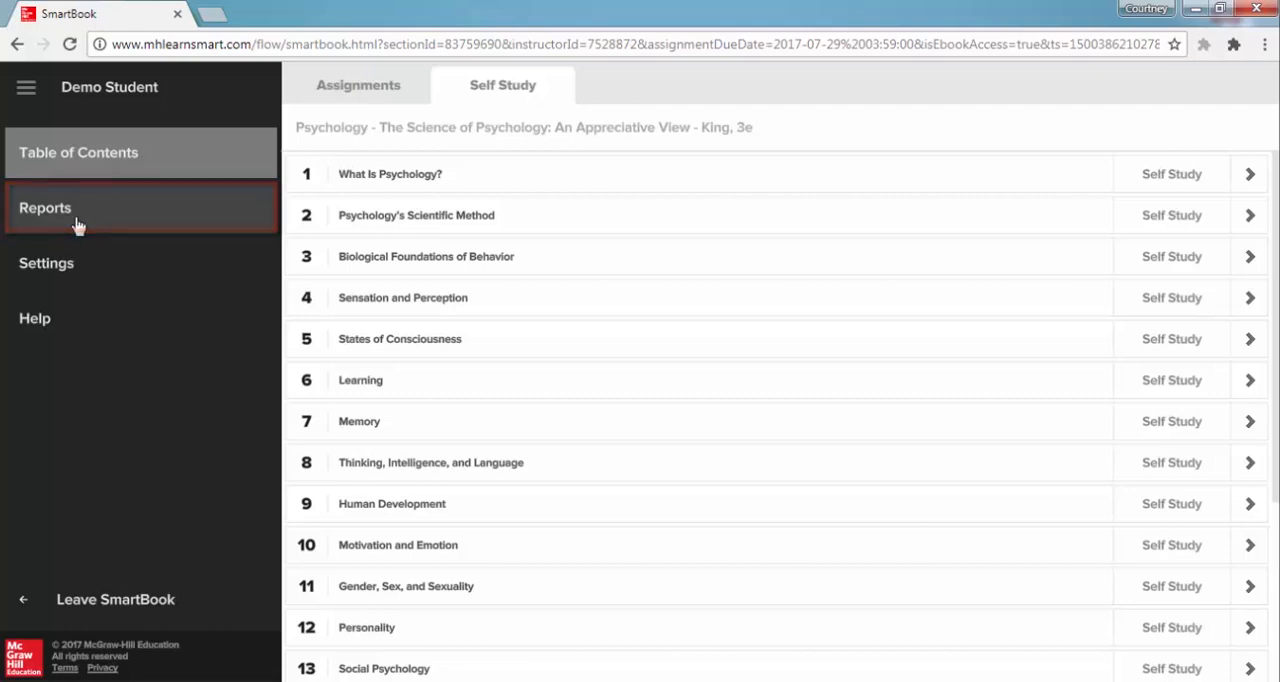
click(45, 208)
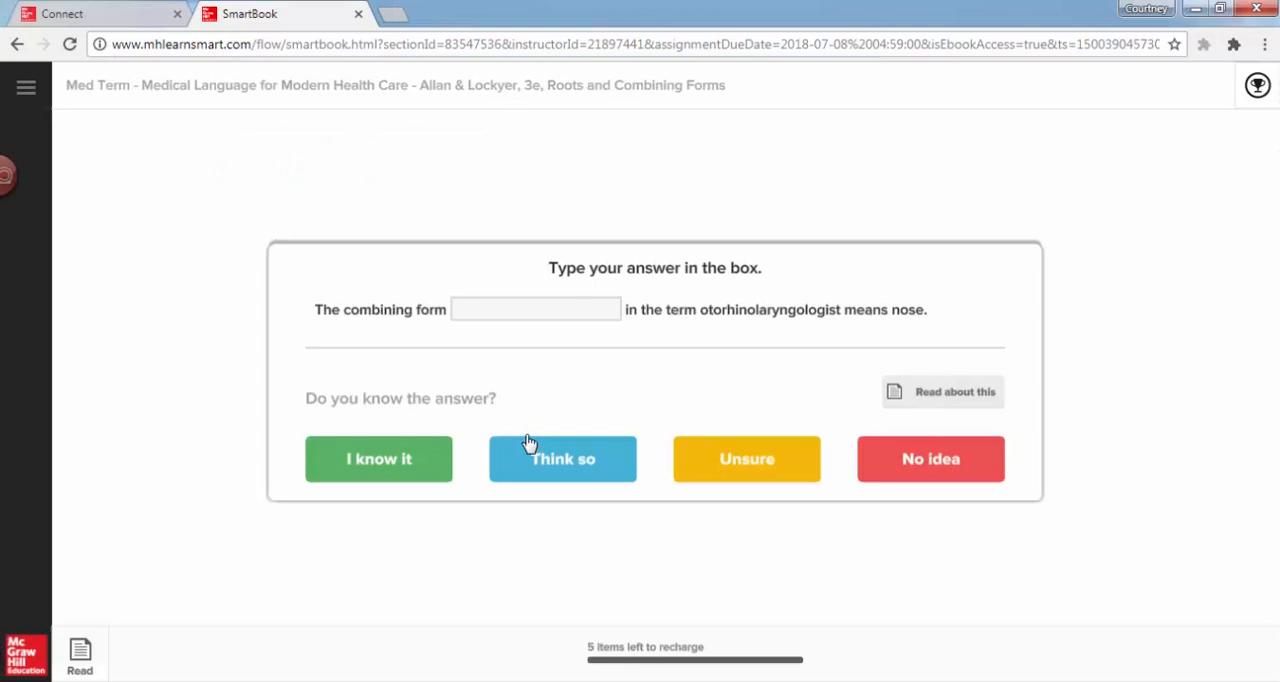
mouse_move(534, 561)
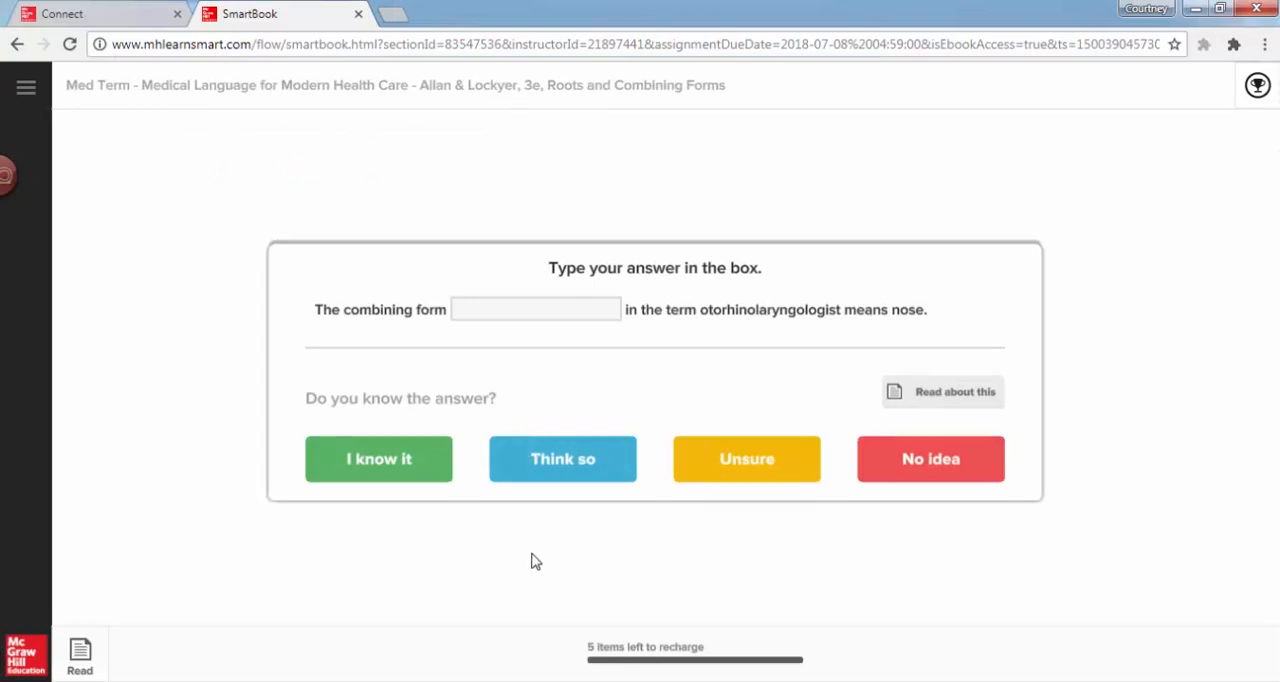
mouse_move(520, 561)
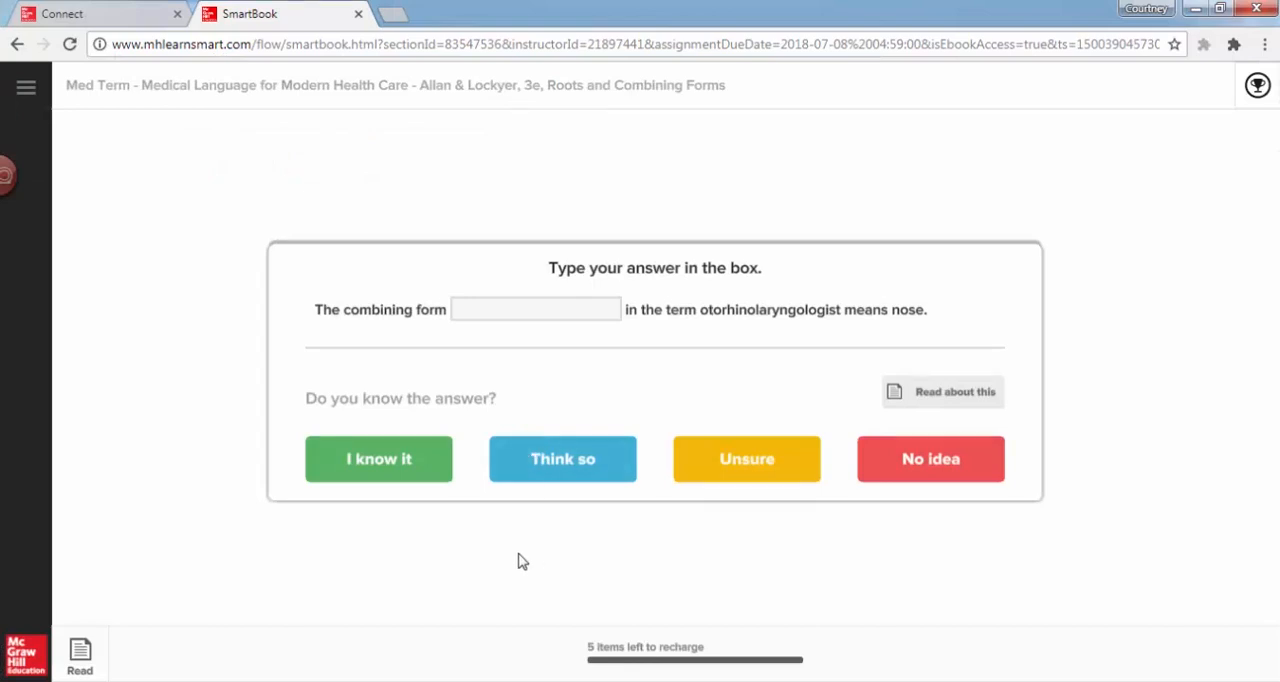